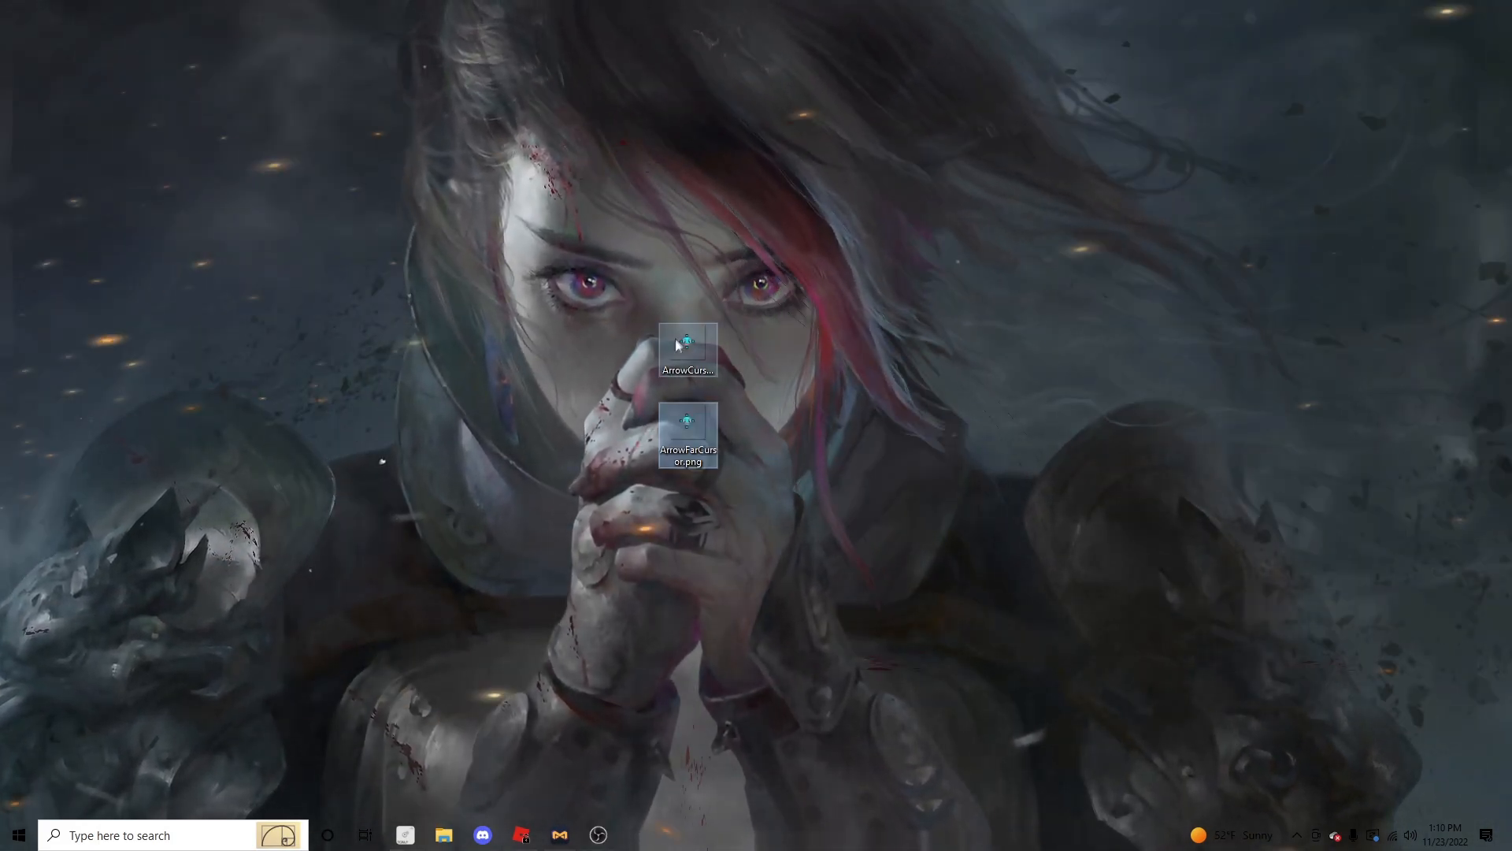
Preview the cyan ArrowCursor.png and ArrowFarCursor.png images in Windows Photos.
{"action": "double_click", "coordinate": [688, 345]}
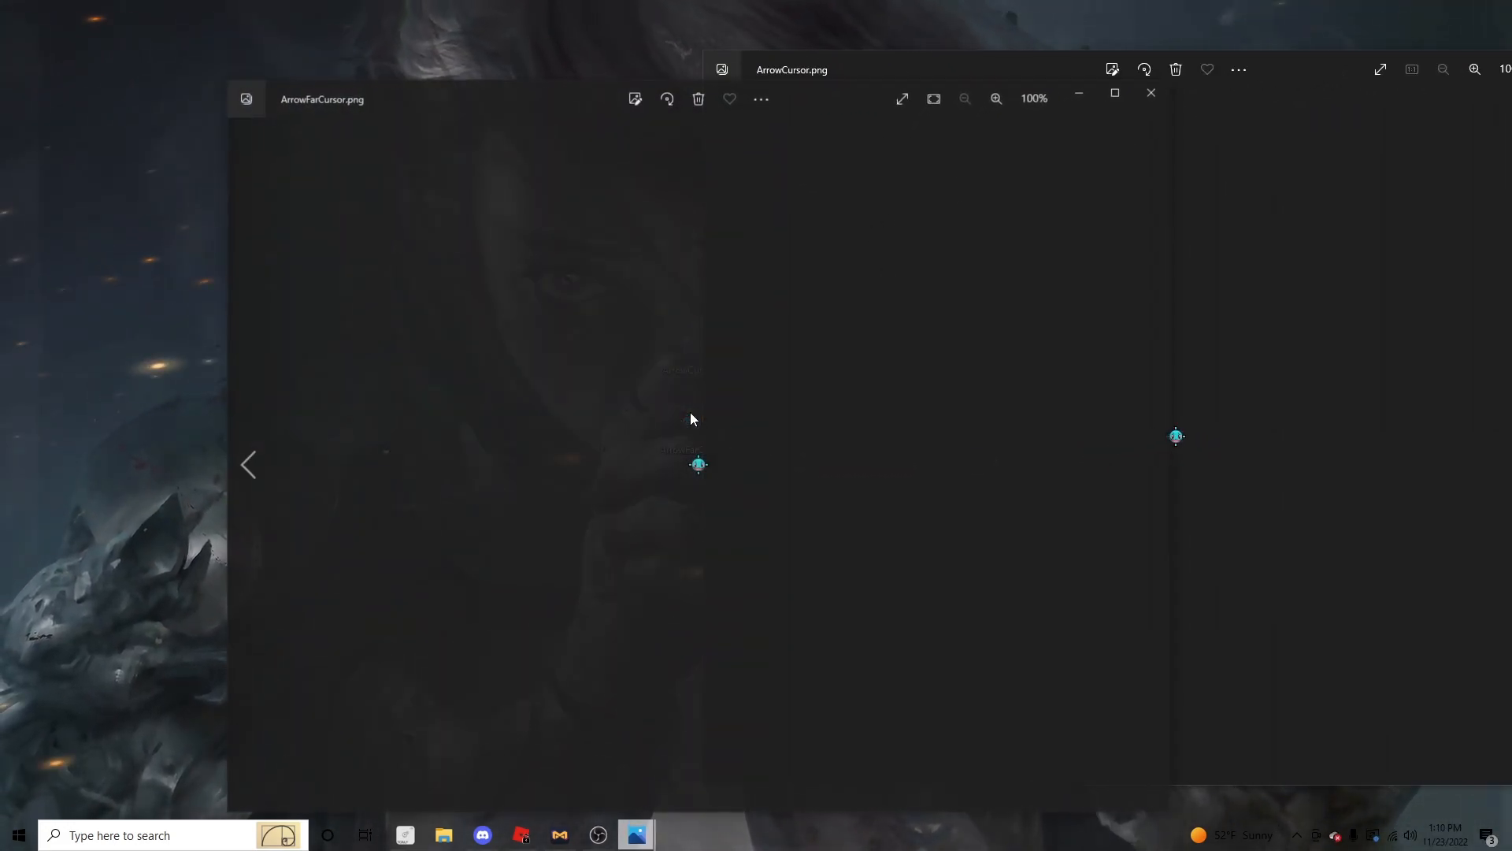
{"action": "left_click", "coordinate": [1150, 93]}
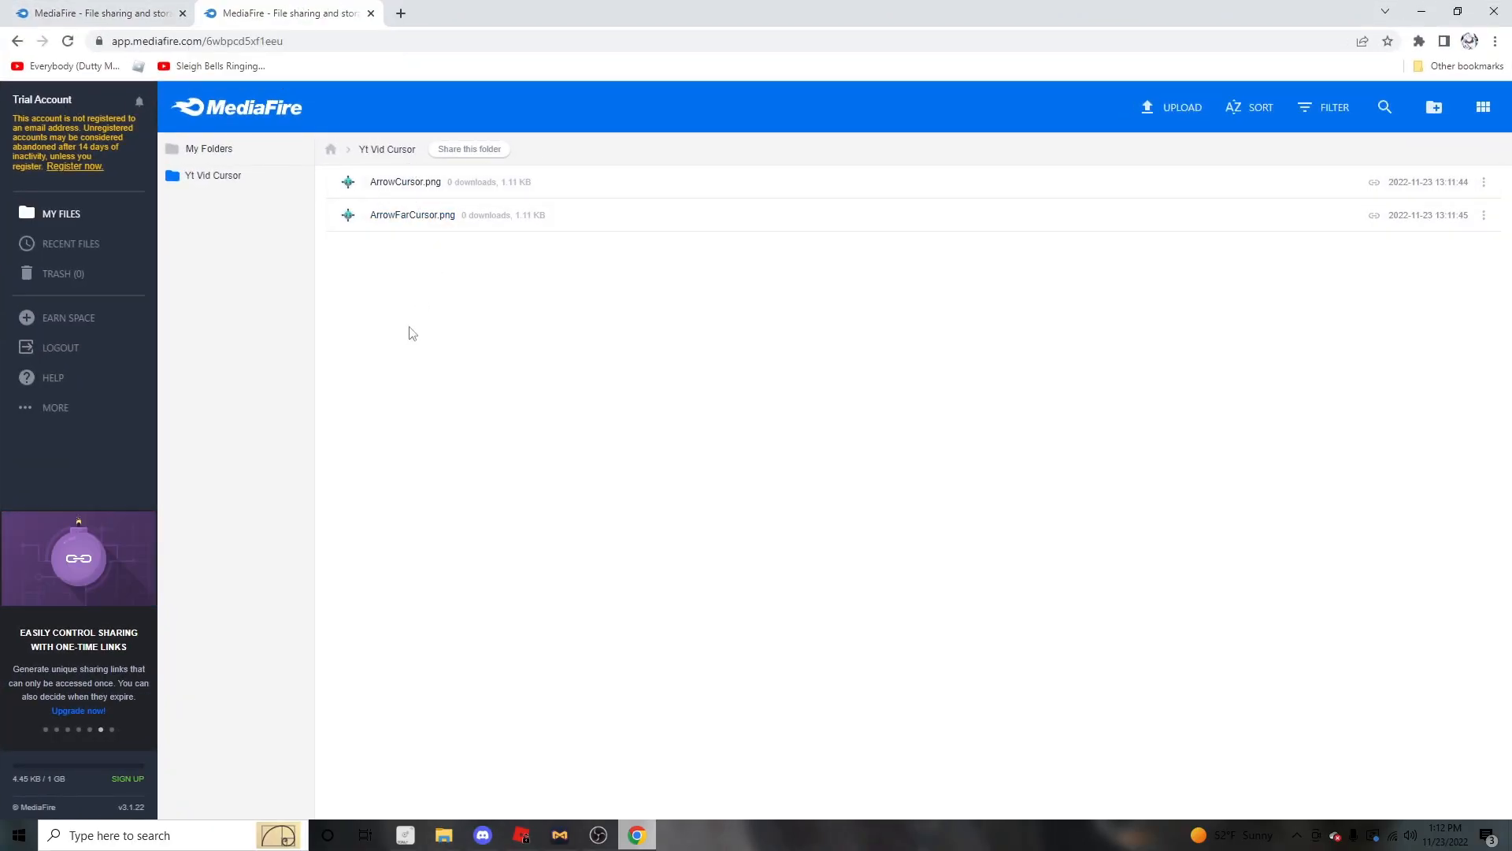
Show the download actions for a cursor PNG in the MediaFire Yt Vid Cursor folder.
{"action": "right_click", "coordinate": [405, 181]}
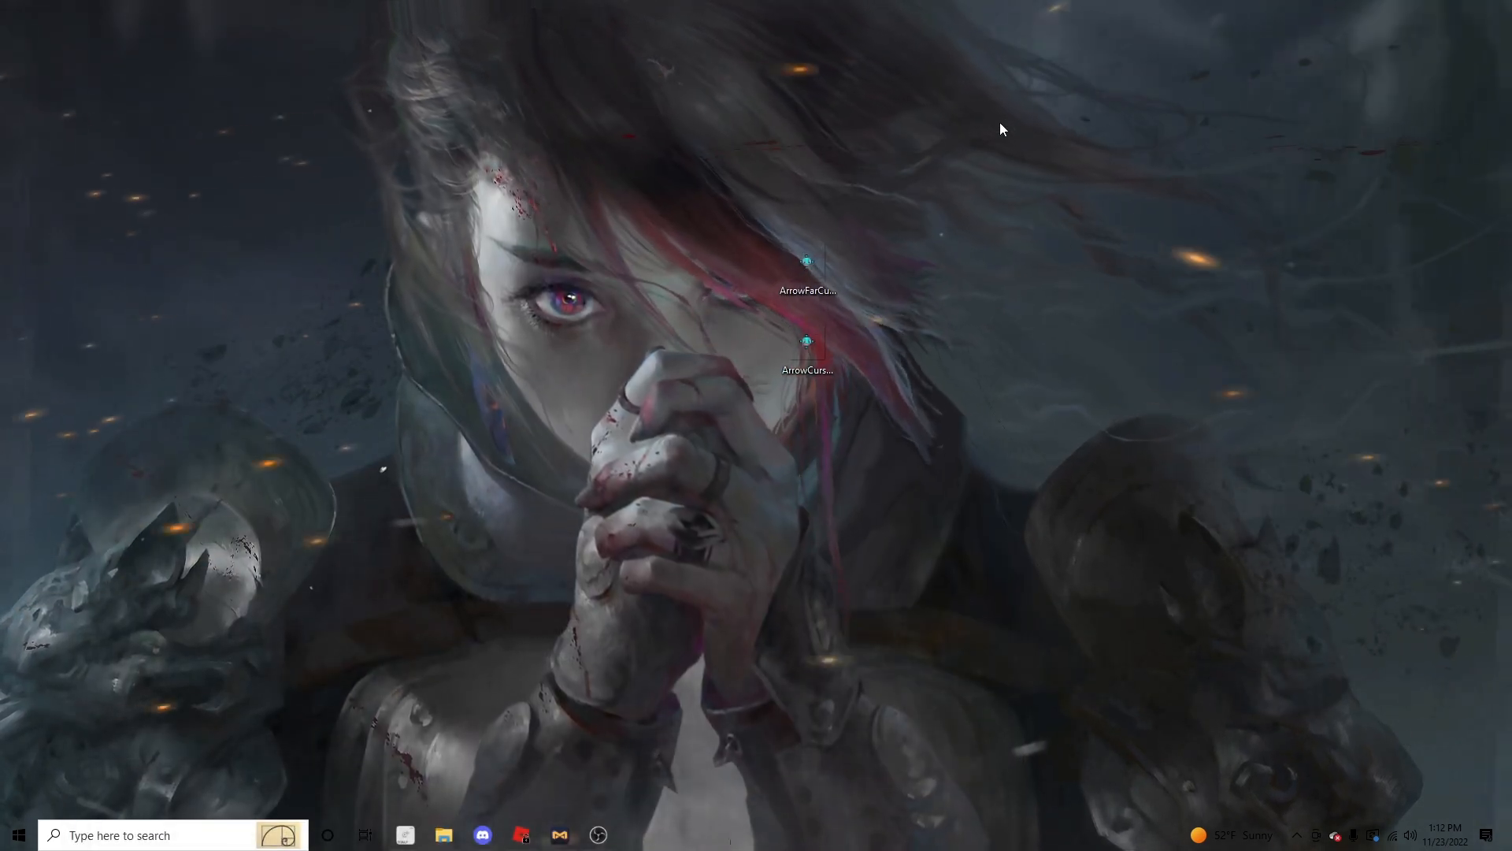
Search Windows for roblox and jump to the Roblox installation folder.
{"action": "left_click", "coordinate": [12, 835]}
{"action": "type", "text": "roblox3"}
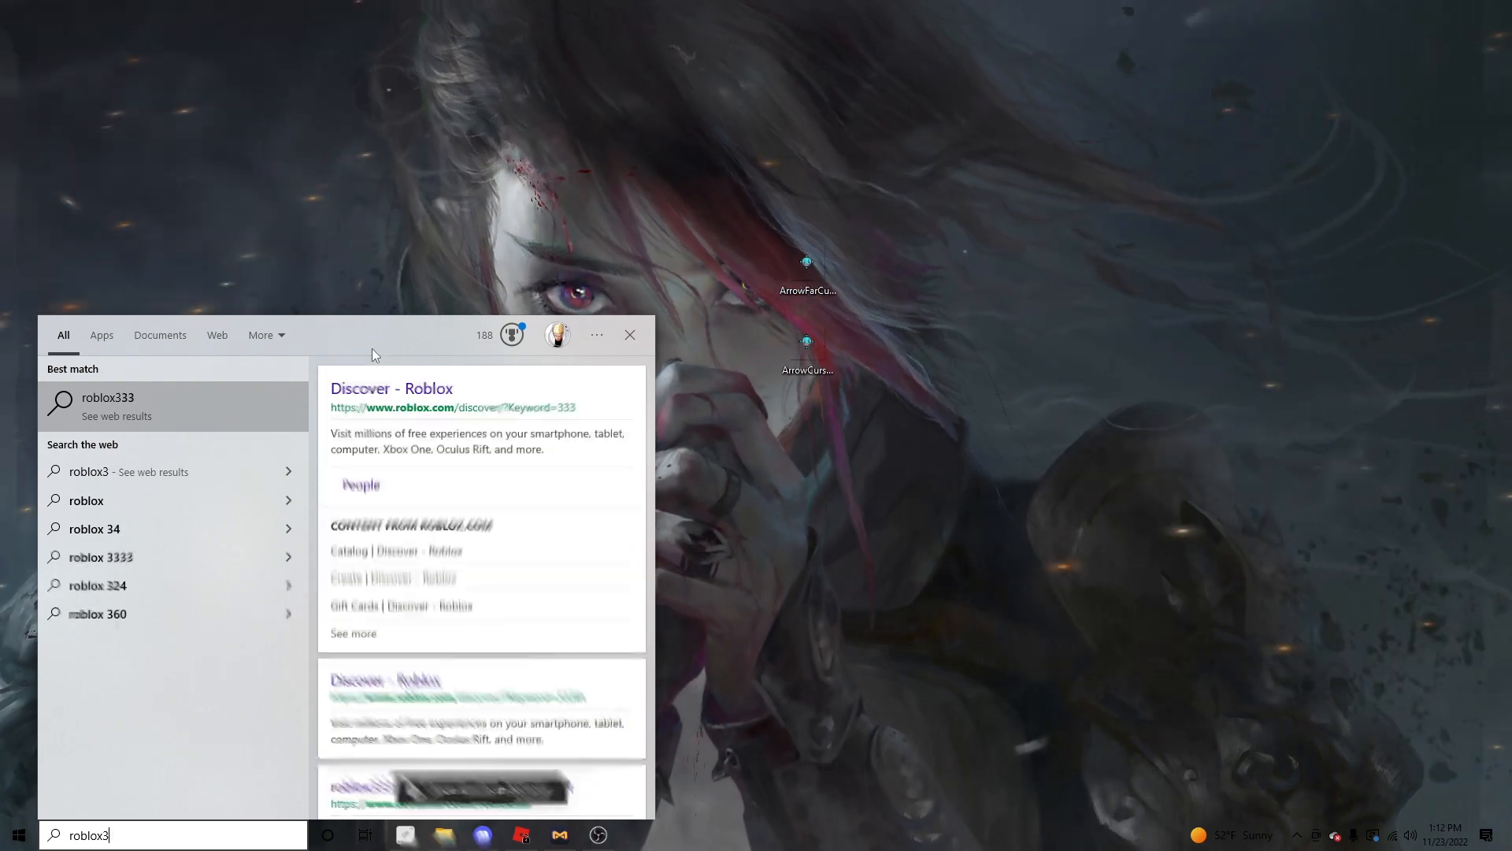
{"action": "left_click", "coordinate": [630, 334]}
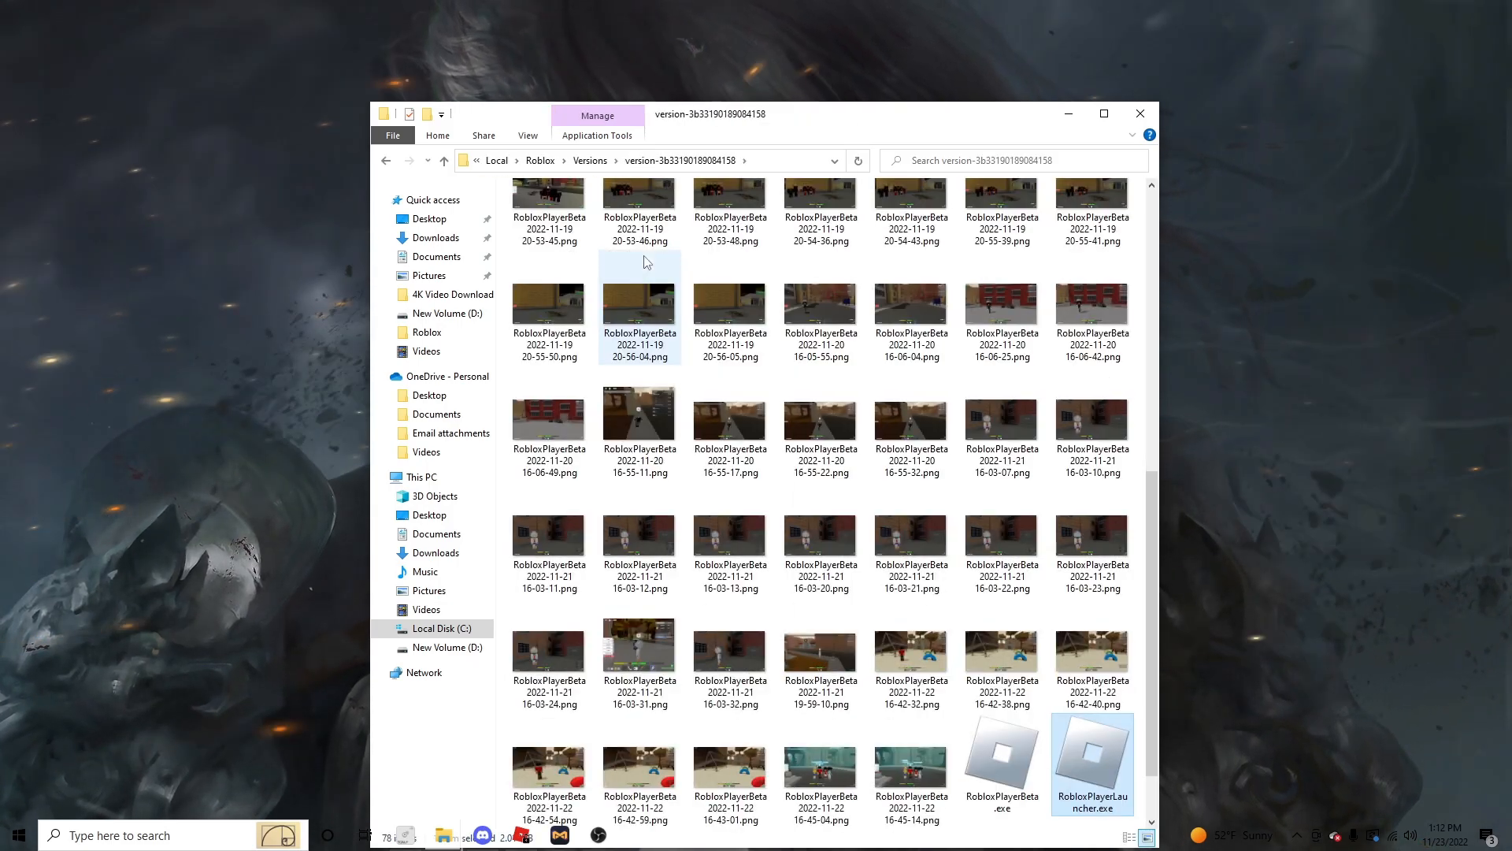
Navigate from the Roblox version folder through content and textures into Cursors.
{"action": "scroll", "scroll_direction": "up", "scroll_amount": 3}
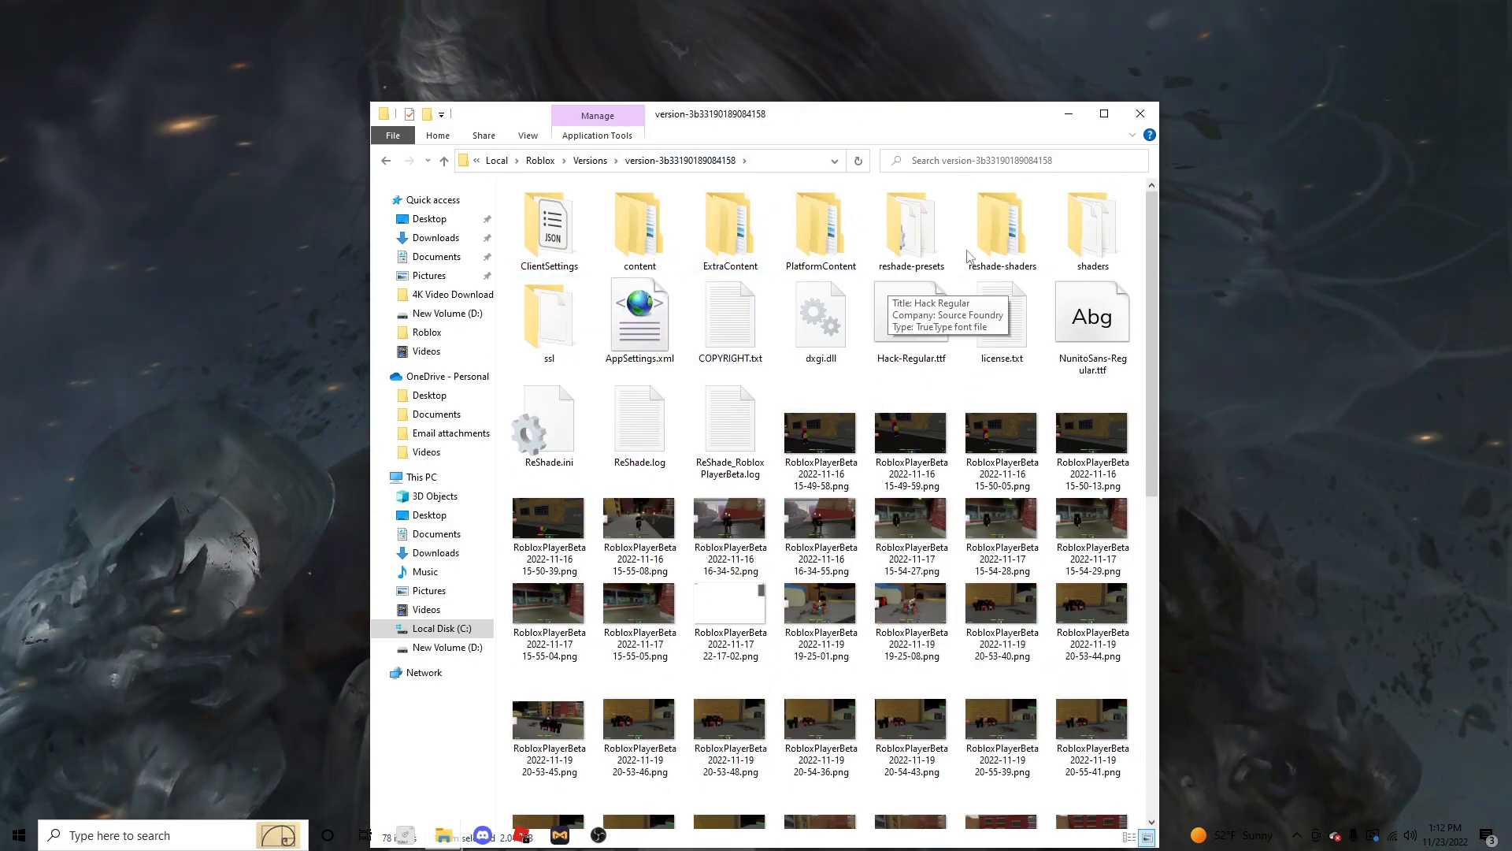
{"action": "double_click", "coordinate": [639, 223]}
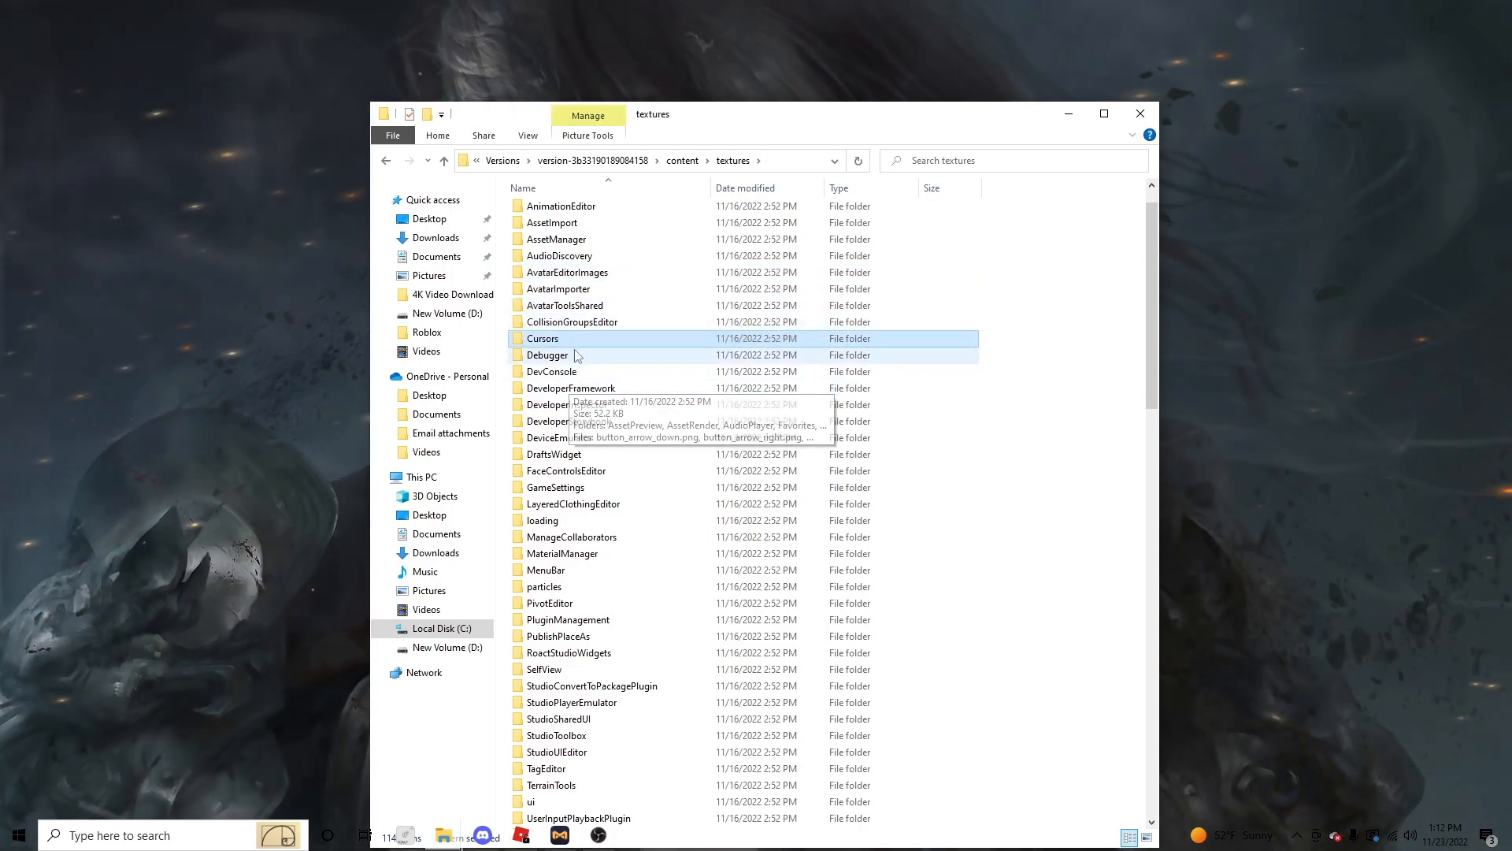
{"action": "double_click", "coordinate": [542, 337]}
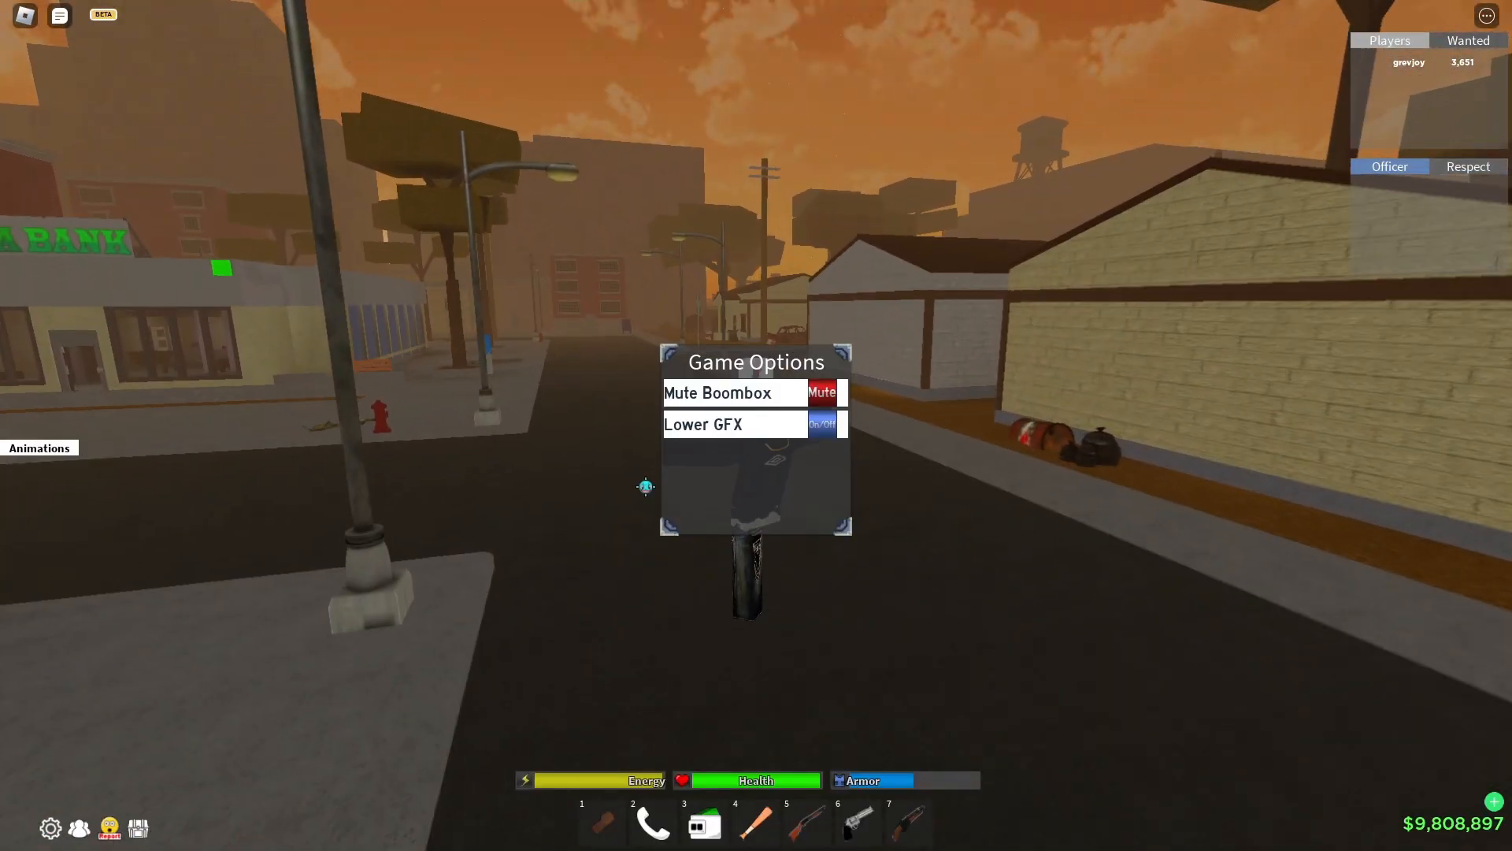
Expand the character animations list in-game while the cyan cursor shows.
{"action": "left_click", "coordinate": [38, 448]}
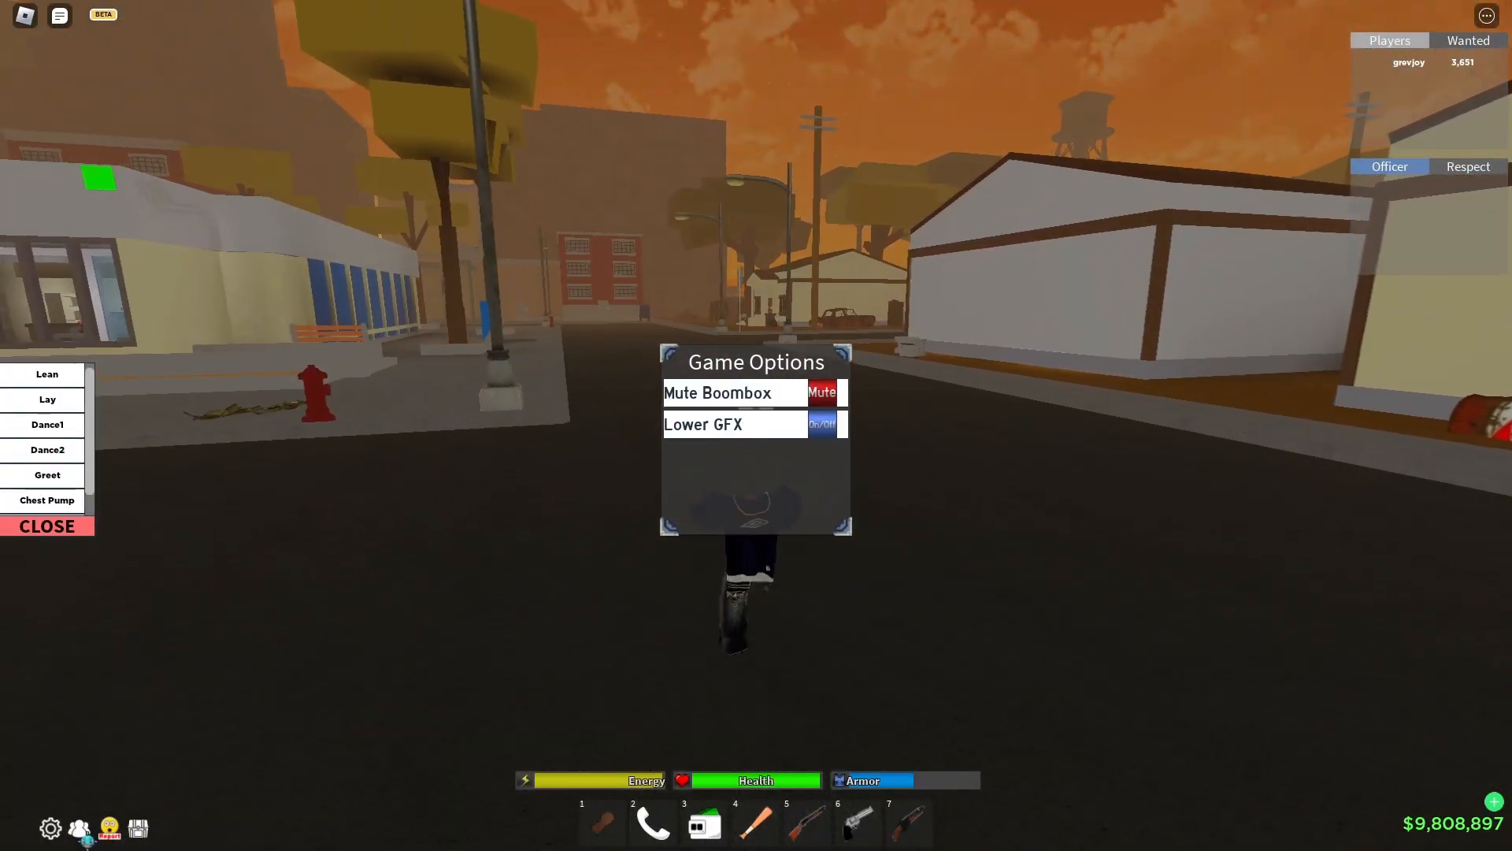